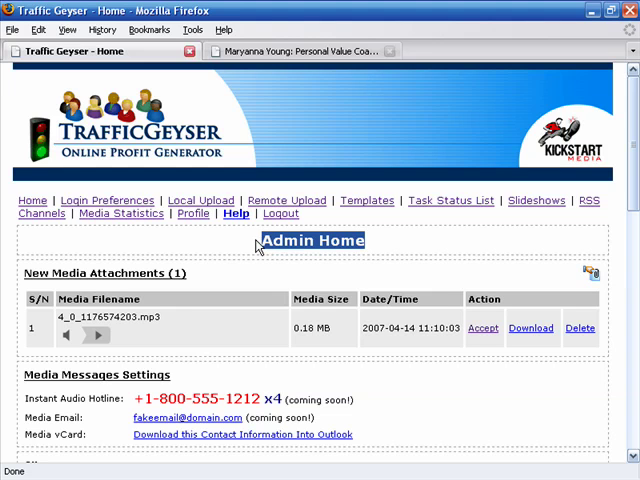
{"action": "mouse_move", "coordinate": [358, 327]}
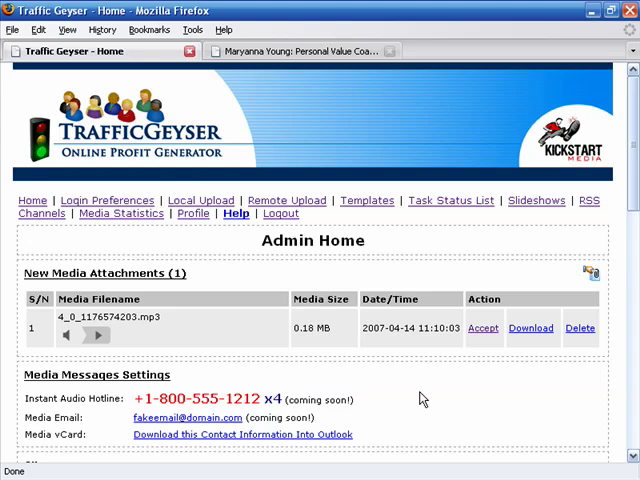
Play the new phone-in audio attachment to preview it, then stop playback.
{"action": "scroll", "scroll_direction": "down", "scroll_amount": 3}
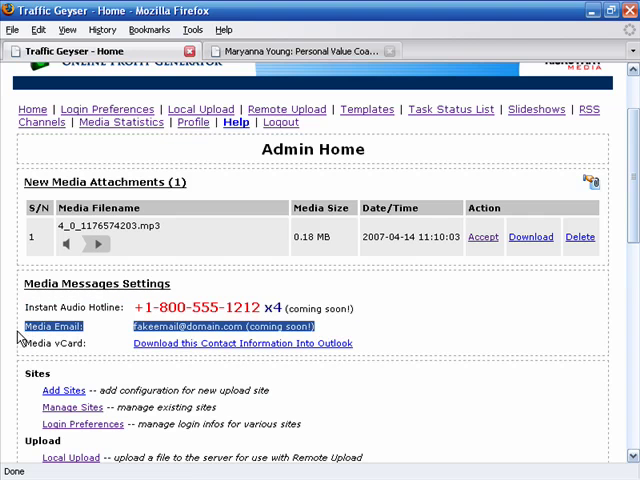
{"action": "mouse_move", "coordinate": [330, 335]}
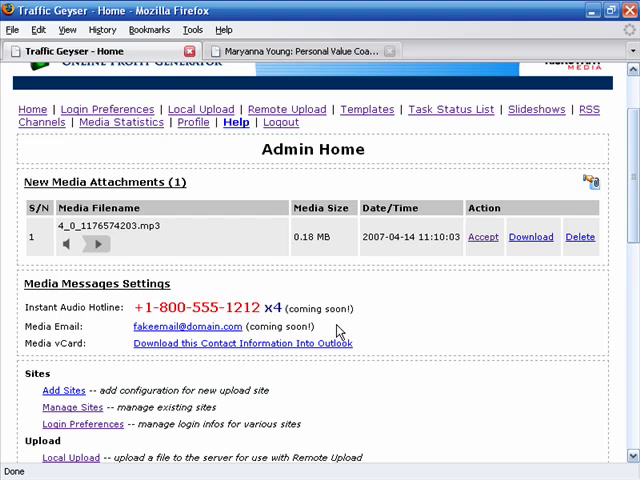
{"action": "mouse_move", "coordinate": [338, 330]}
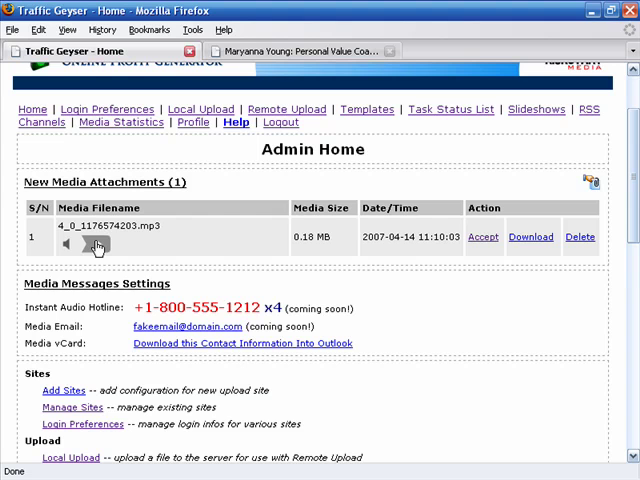
{"action": "left_click", "coordinate": [97, 243]}
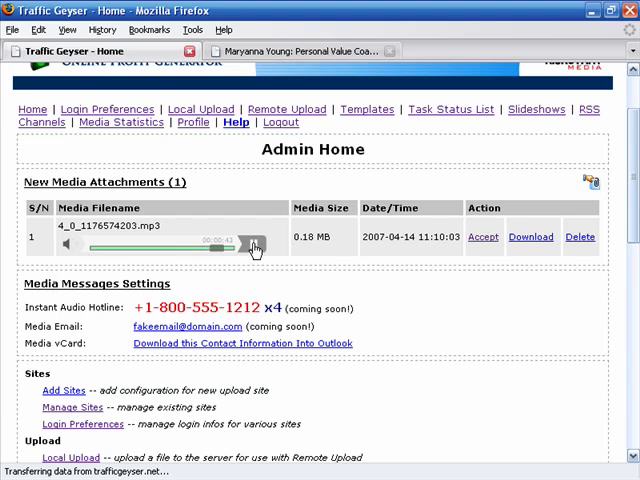
{"action": "left_click", "coordinate": [253, 243]}
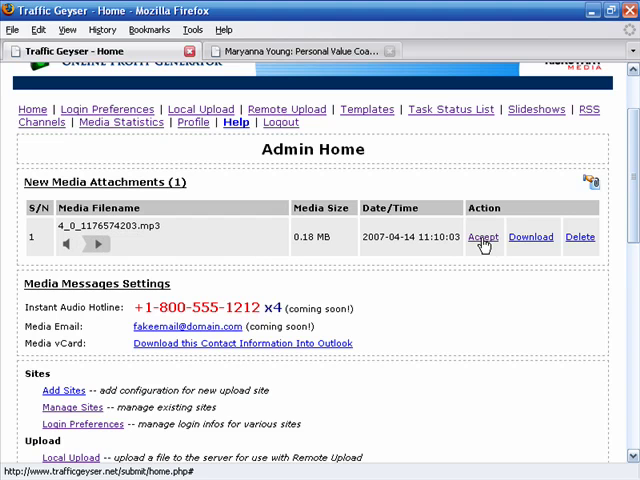
{"action": "left_click", "coordinate": [483, 237]}
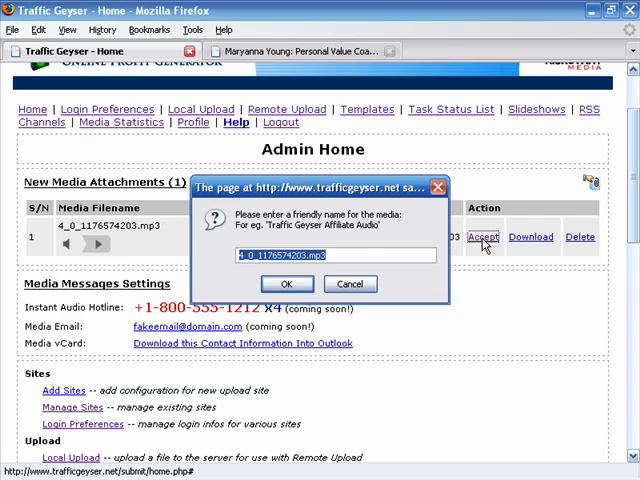
{"action": "type", "text": "M"}
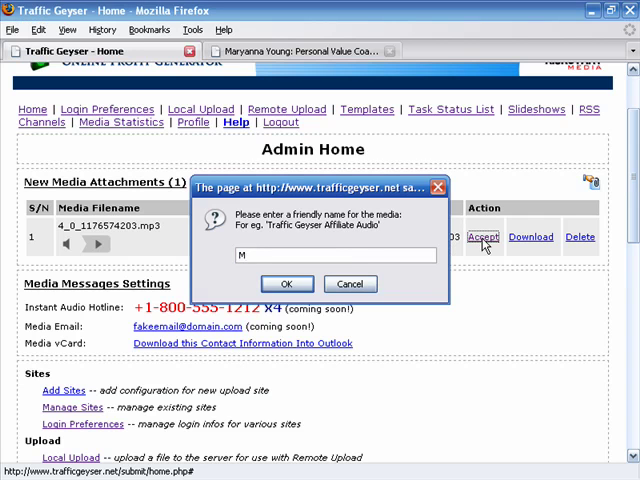
{"action": "type", "text": "aryanna Young Testimonial"}
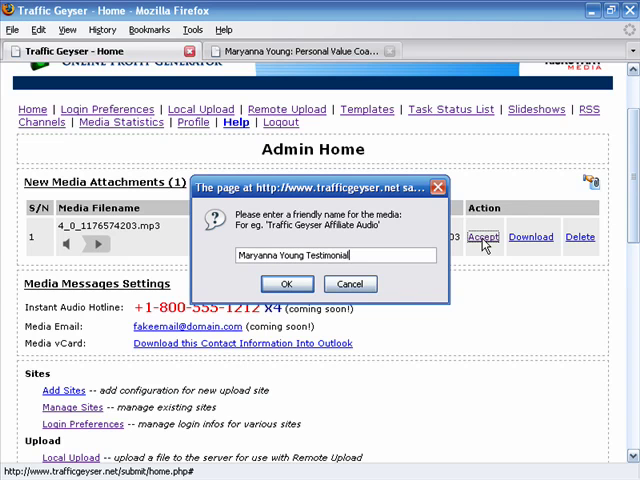
{"action": "type", "text": "MP3"}
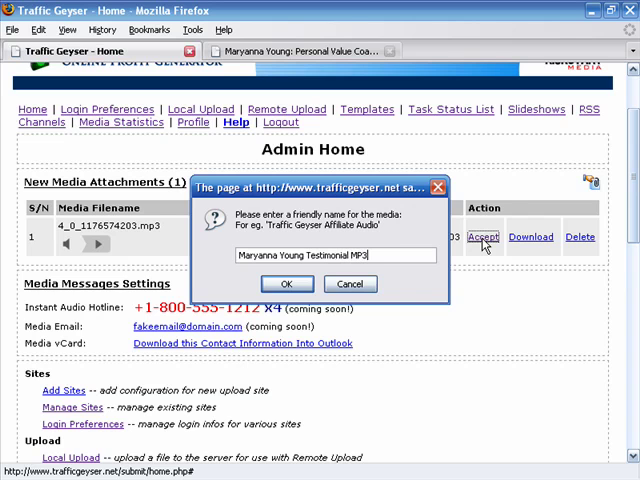
{"action": "left_click", "coordinate": [287, 284]}
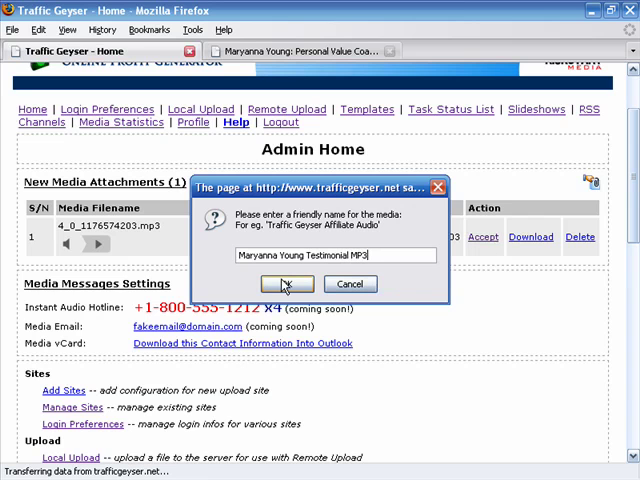
Confirm the friendly name so the media is accepted, then scroll the reloaded Admin Home page.
{"action": "left_click", "coordinate": [286, 284]}
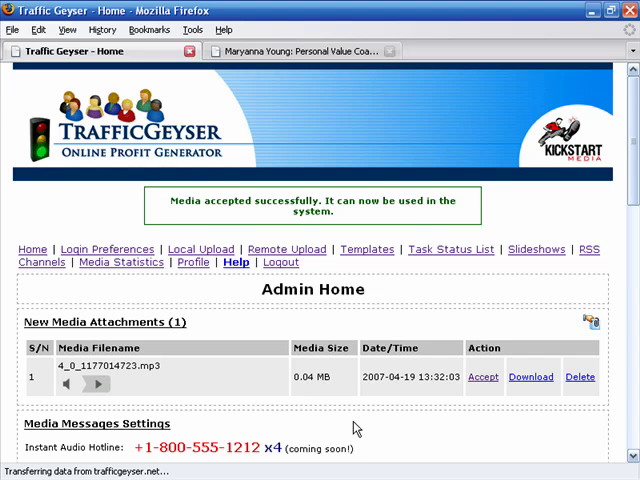
{"action": "scroll", "scroll_direction": "down", "scroll_amount": 3}
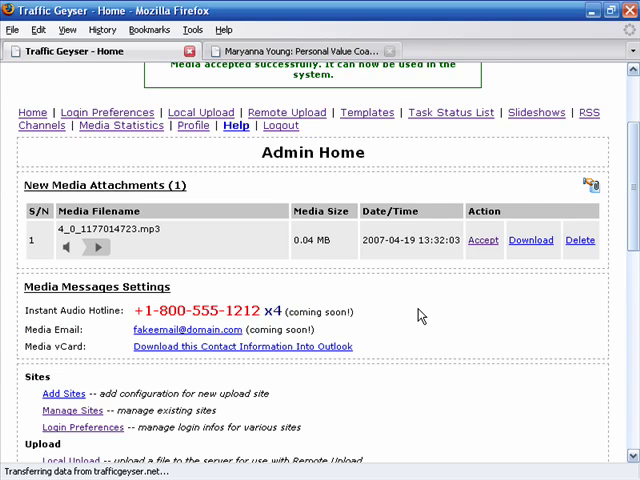
{"action": "mouse_move", "coordinate": [287, 112]}
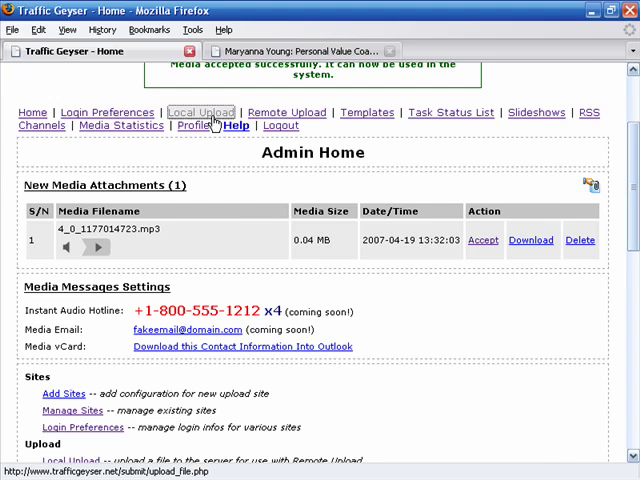
Go to Local Upload and browse its seven empty media upload slots.
{"action": "left_click", "coordinate": [200, 112]}
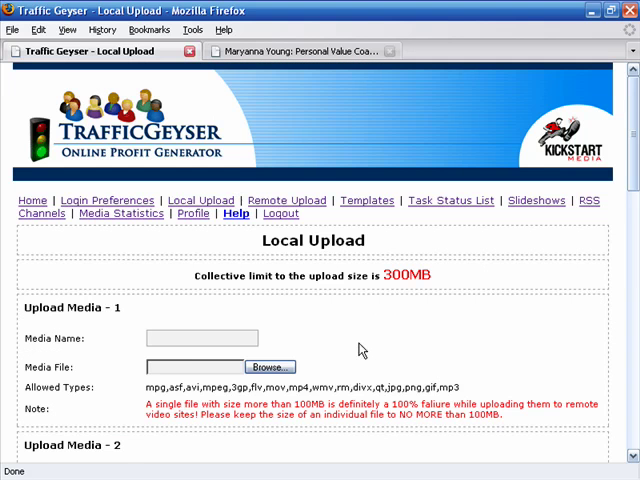
{"action": "scroll", "scroll_direction": "down", "scroll_amount": 3}
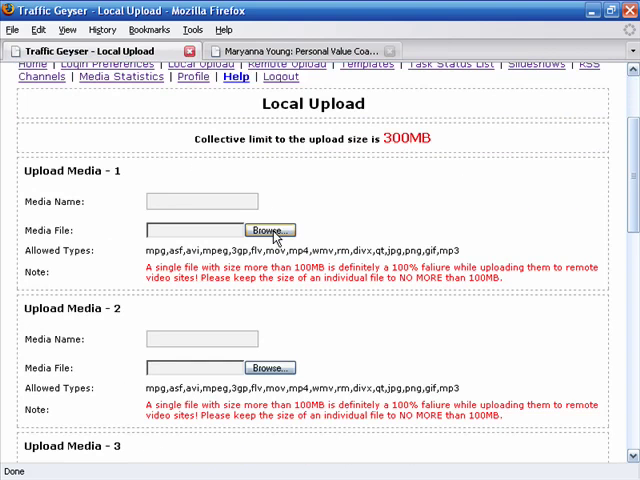
{"action": "scroll", "scroll_direction": "down", "scroll_amount": 3}
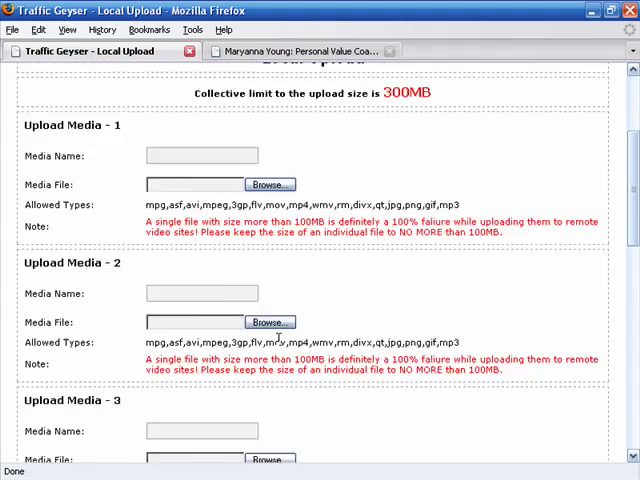
{"action": "scroll", "scroll_direction": "down", "scroll_amount": 3}
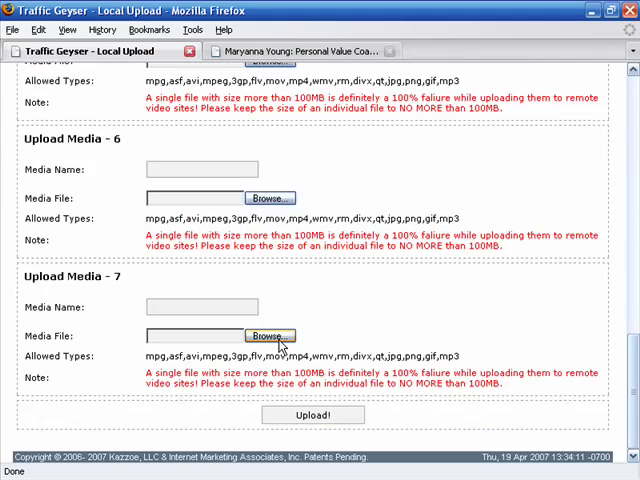
{"action": "mouse_move", "coordinate": [370, 340]}
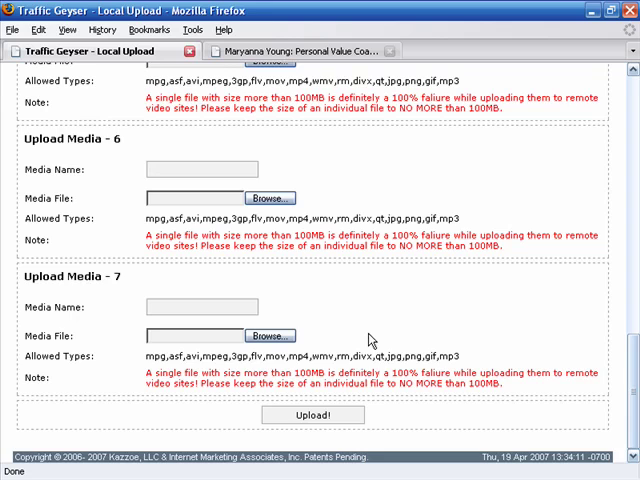